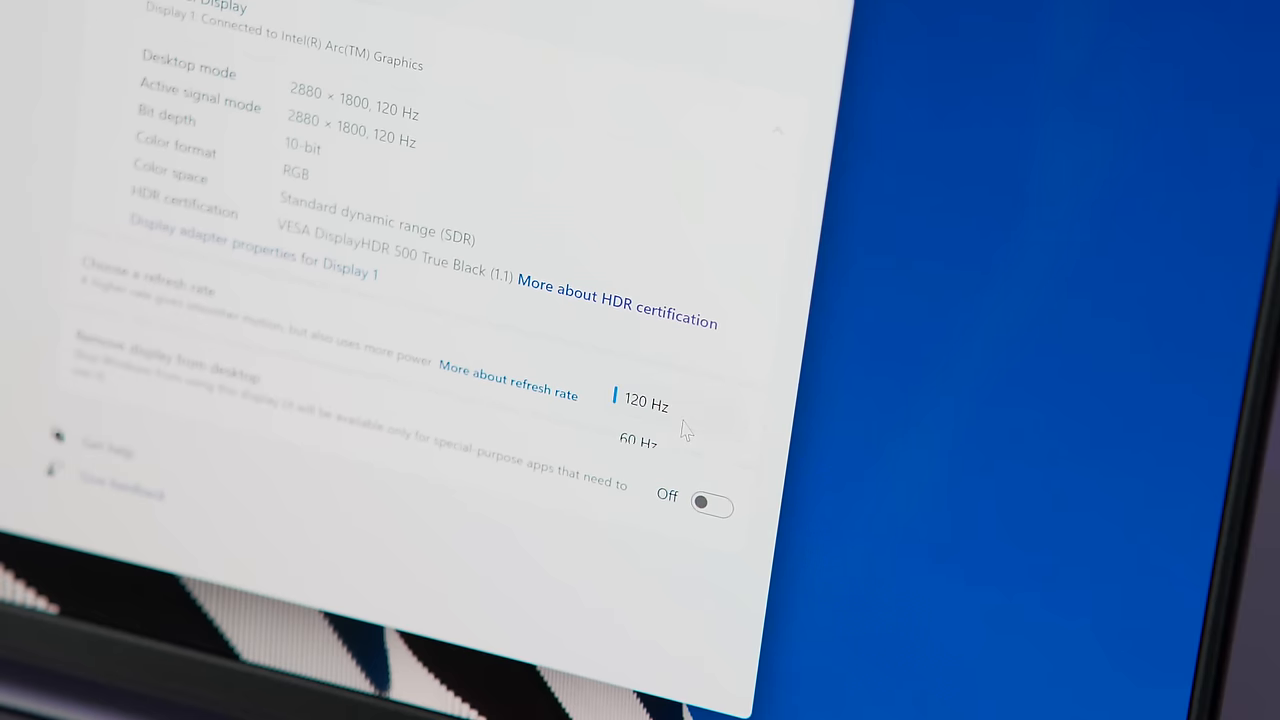
click(647, 404)
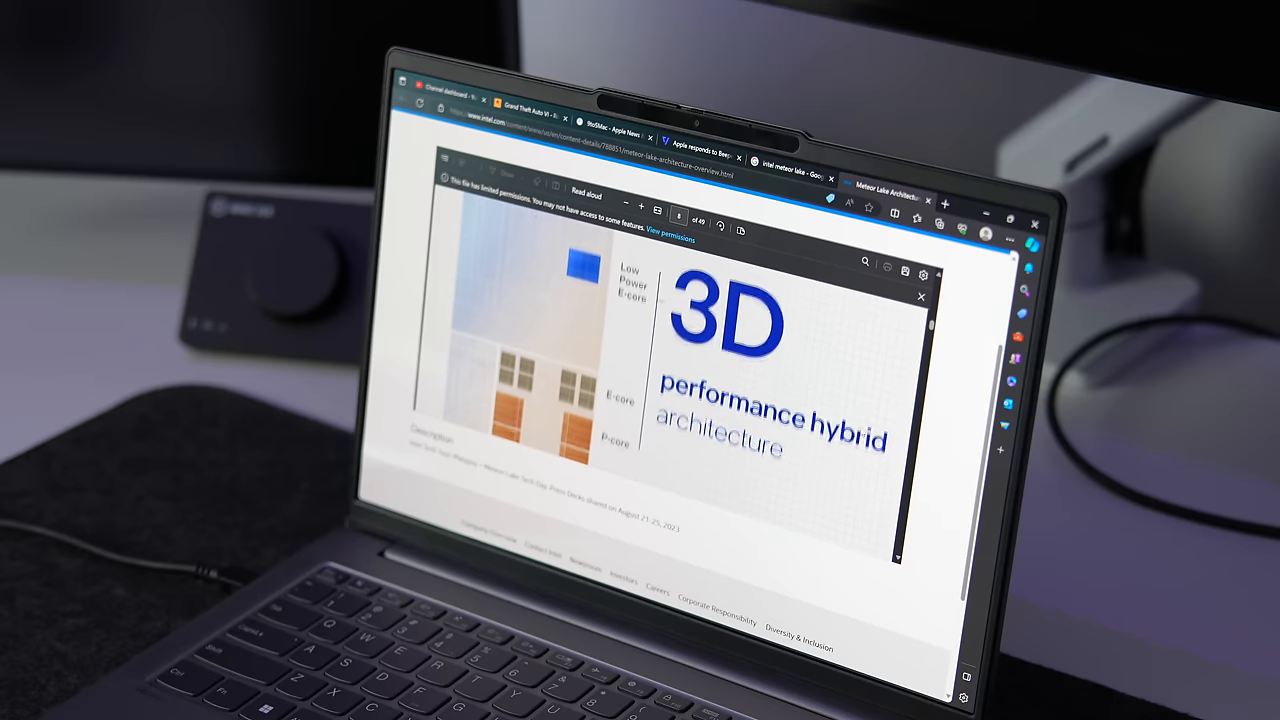
click(722, 221)
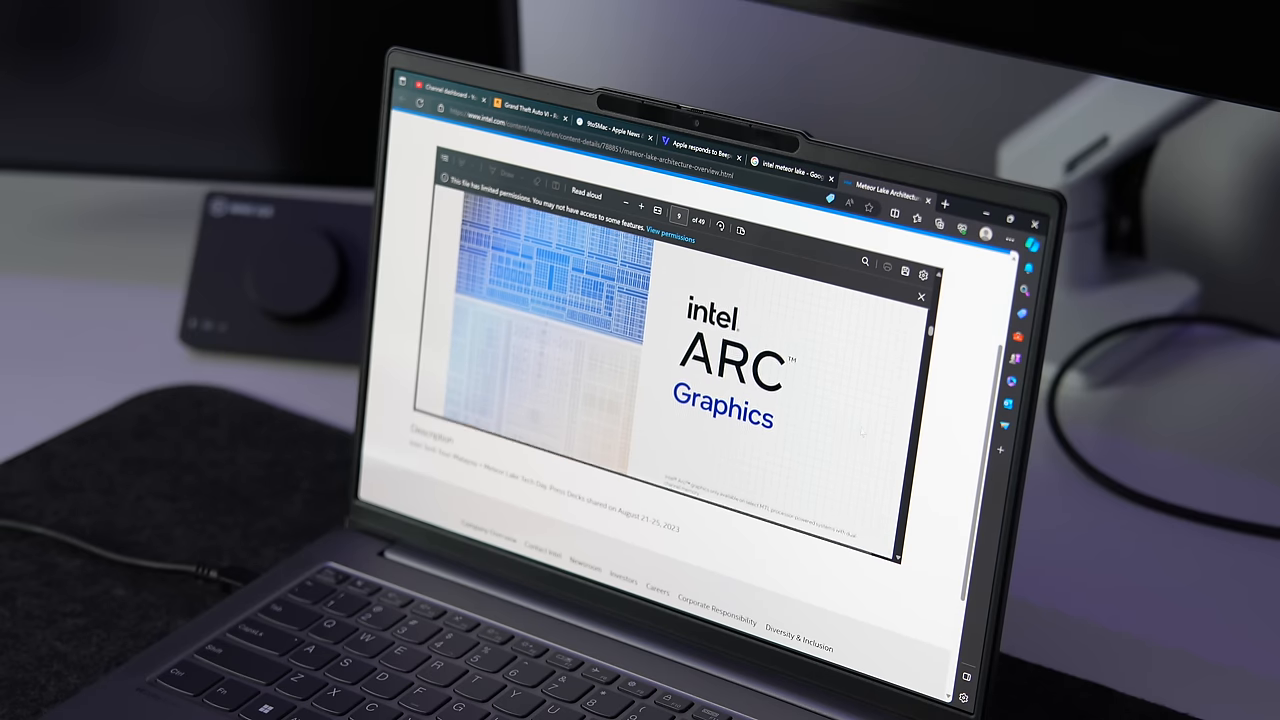